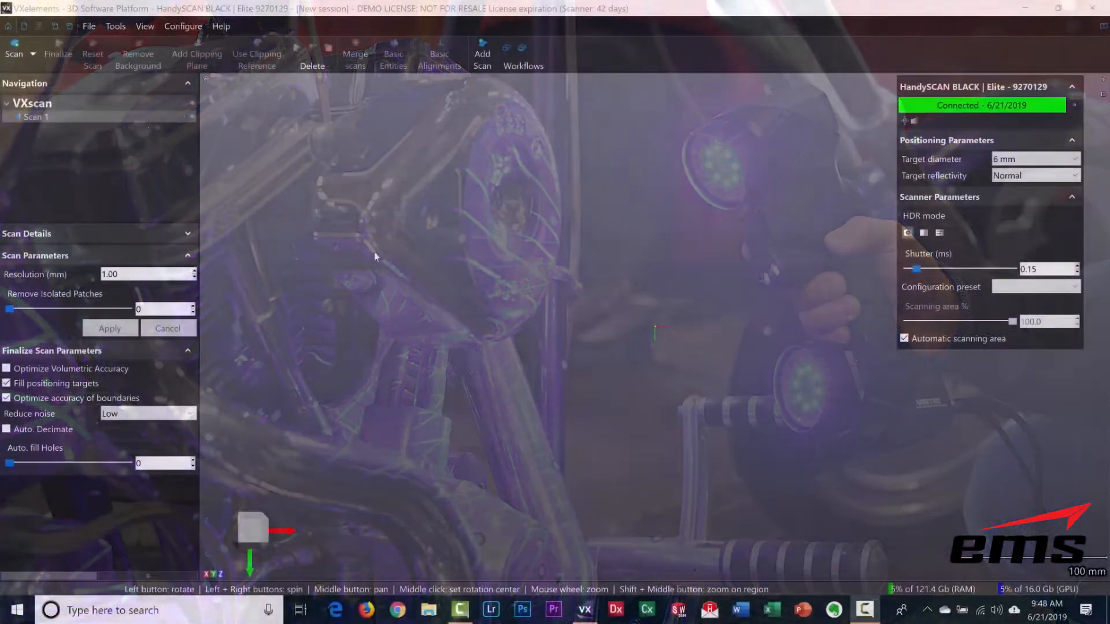
Start auto-adjusting the shutter so the laser lines reach optimal exposure.
click(14, 53)
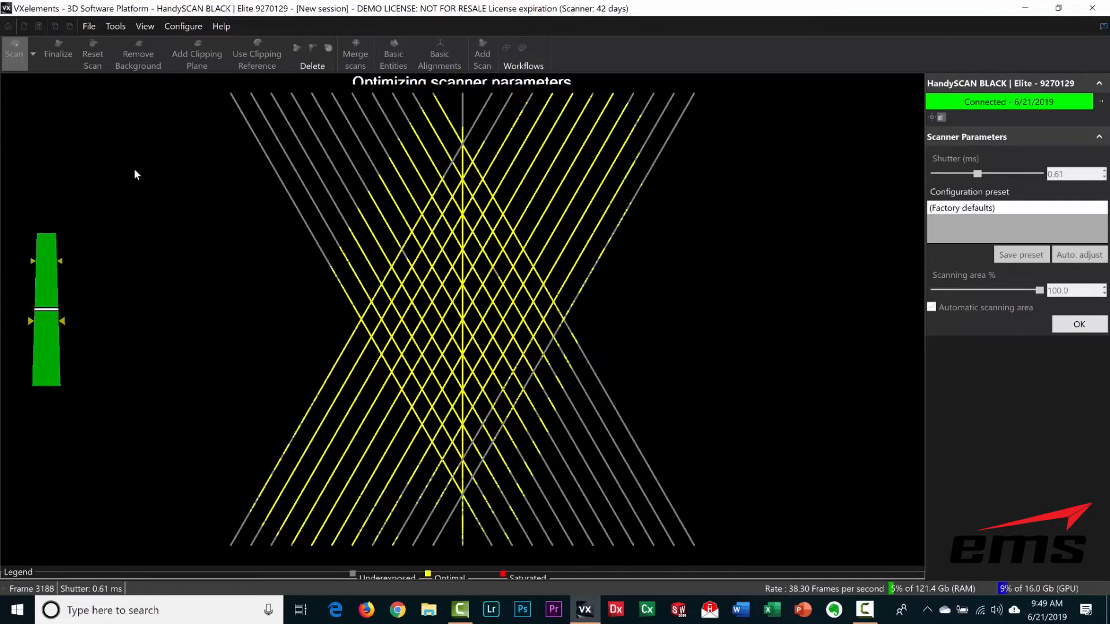
Accept the optimized shutter value of about 1.21 ms.
click(1079, 324)
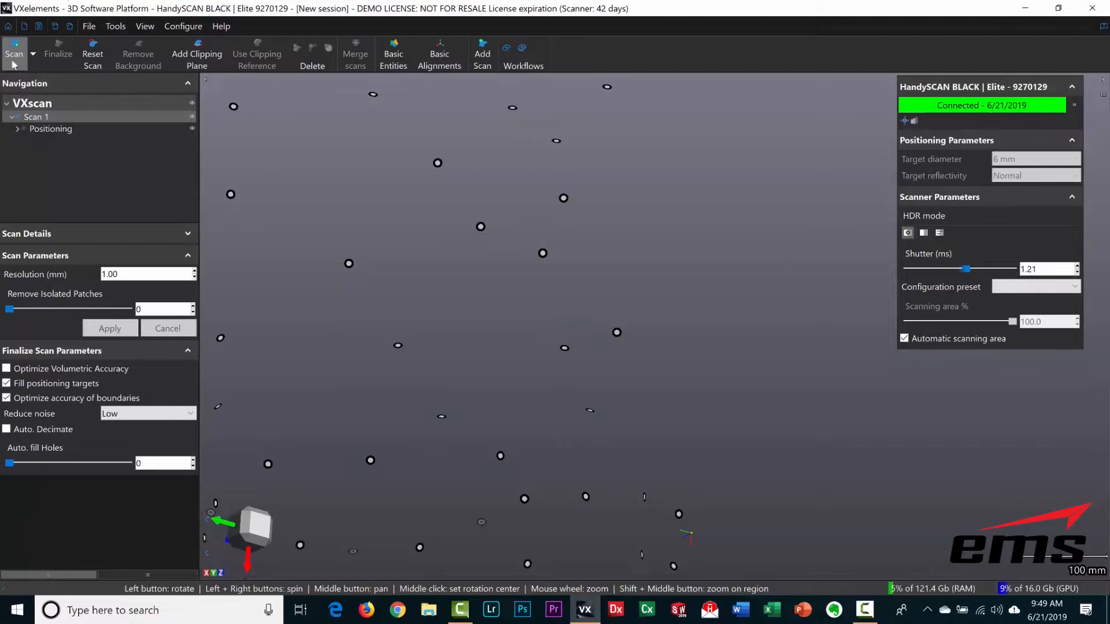
Capture the dashboard and centre console with the HandySCAN, then stop to update the scan.
click(14, 56)
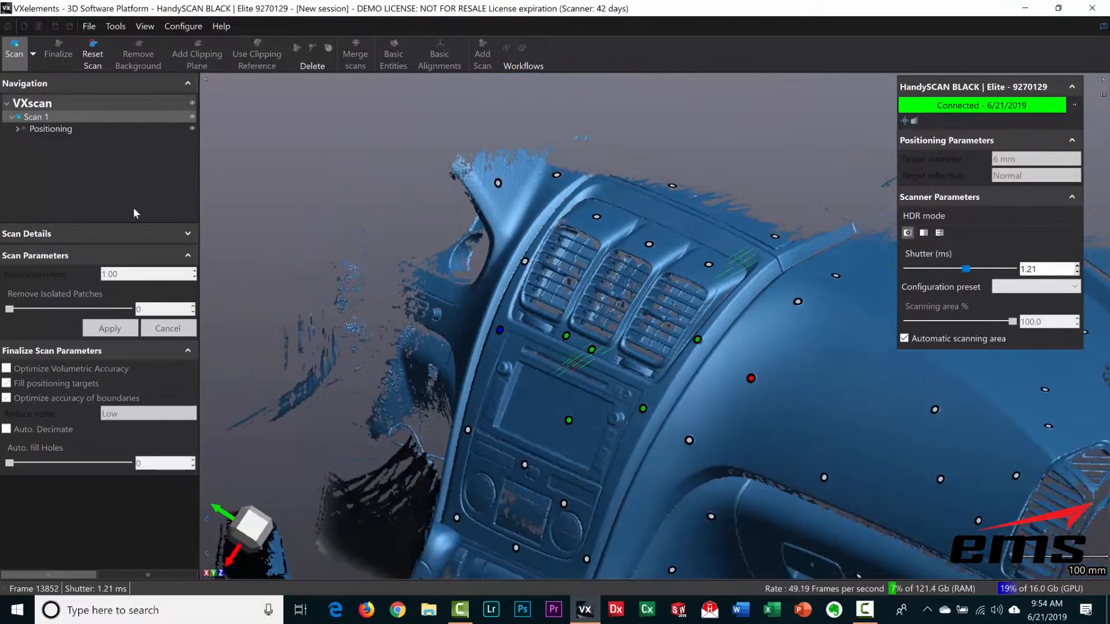
click(109, 327)
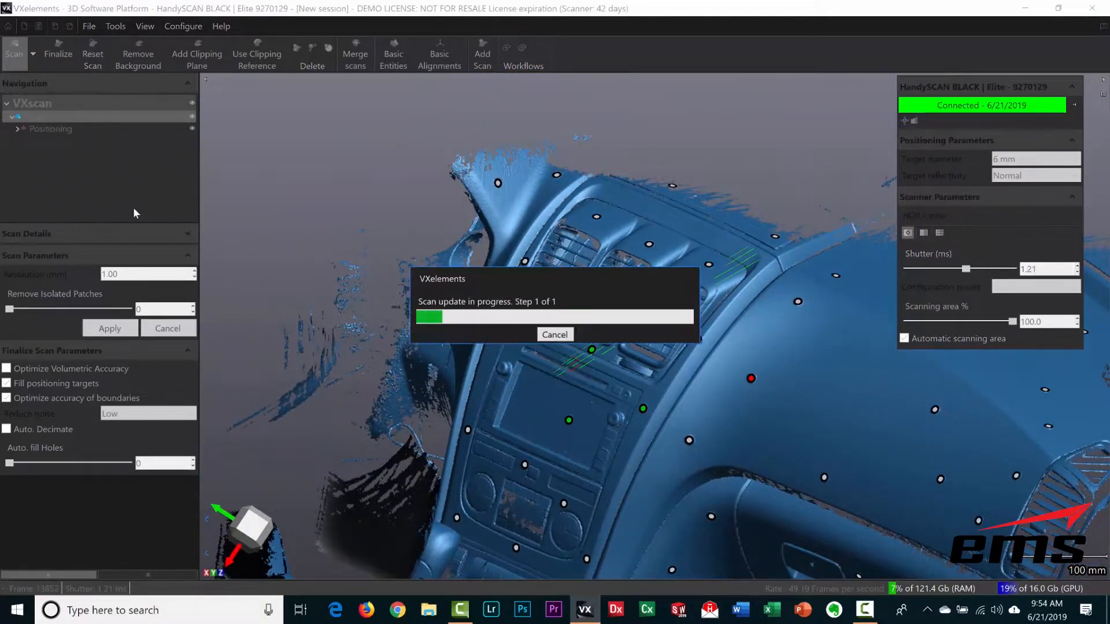